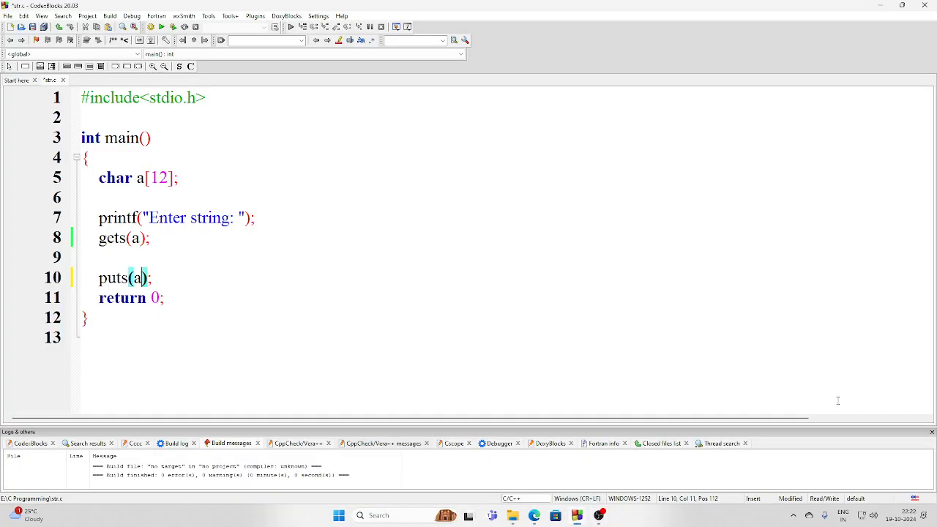
mouse_move(545, 349)
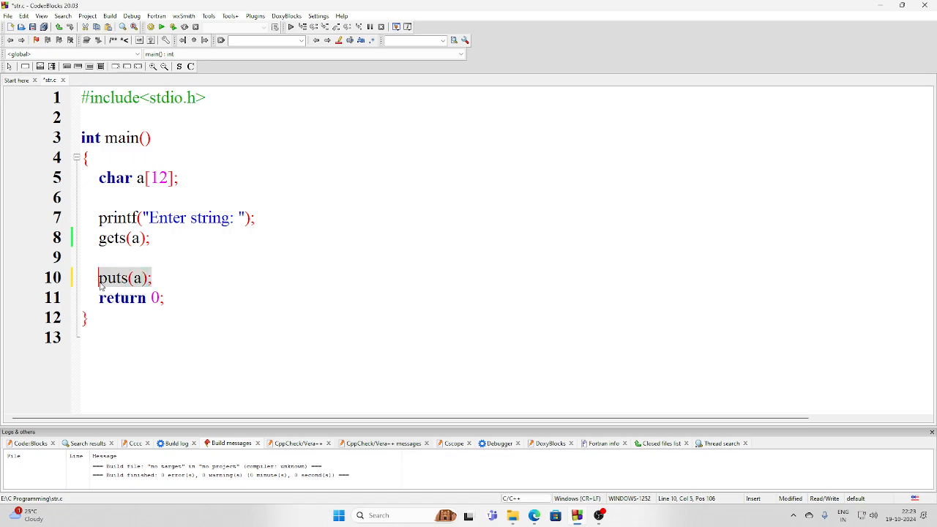
mouse_move(158, 282)
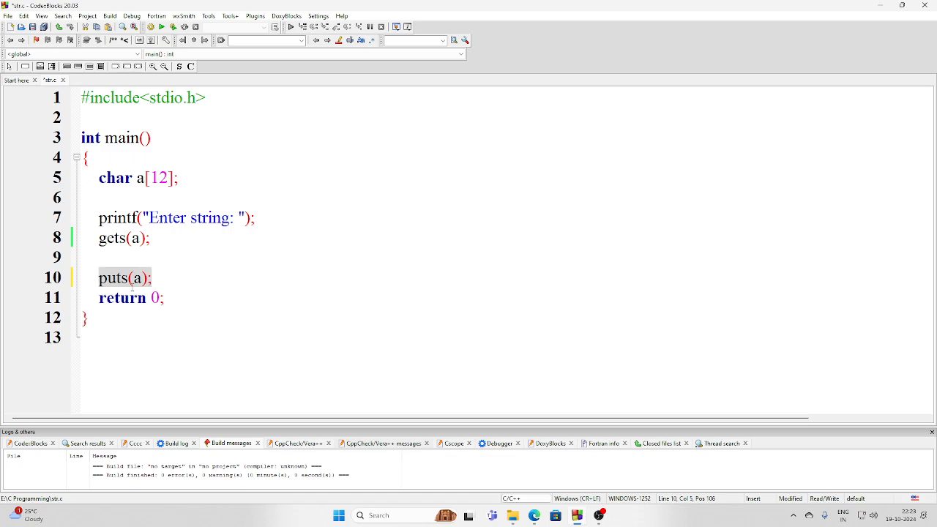
Replace the puts line with a counter declaration int i=0;
type("int")
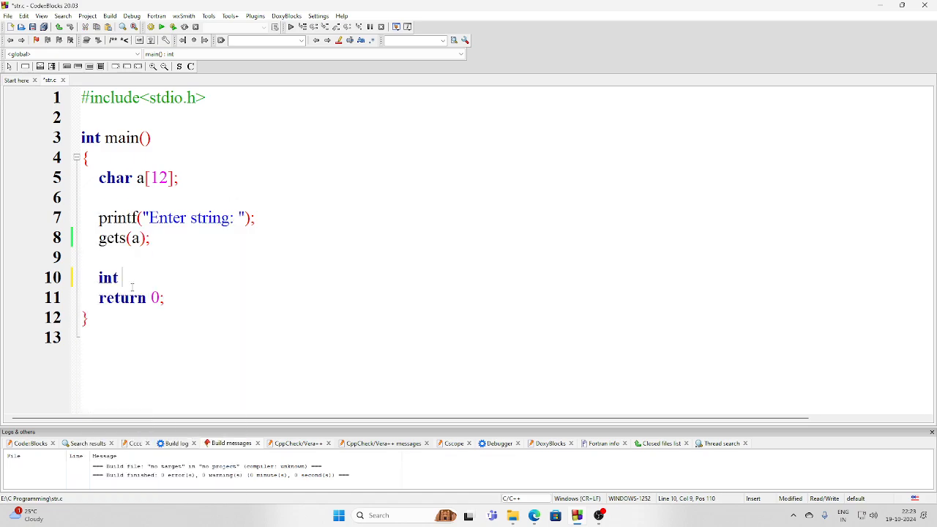
type("i")
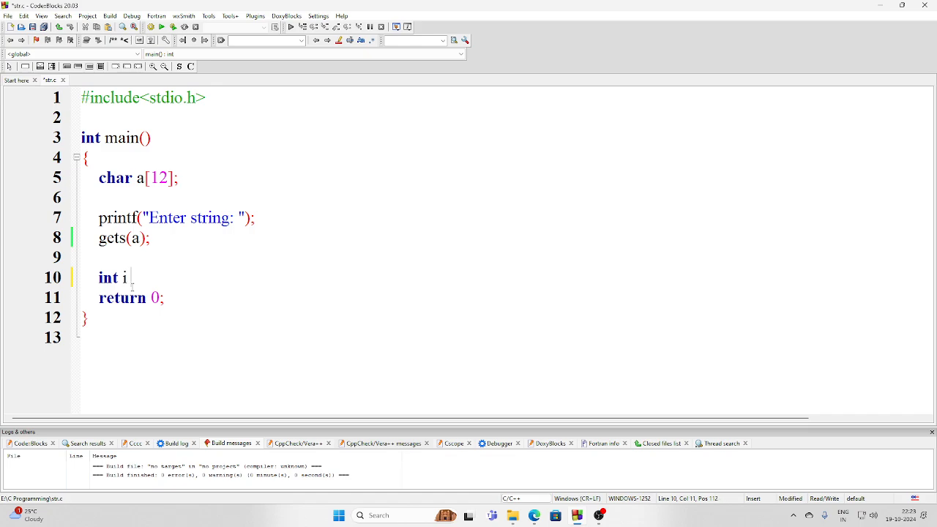
type("=0;")
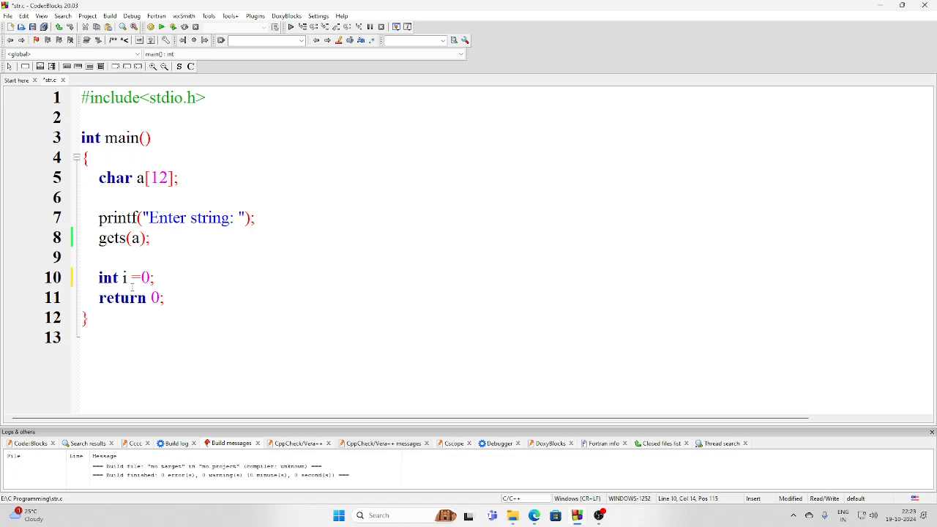
key("Return")
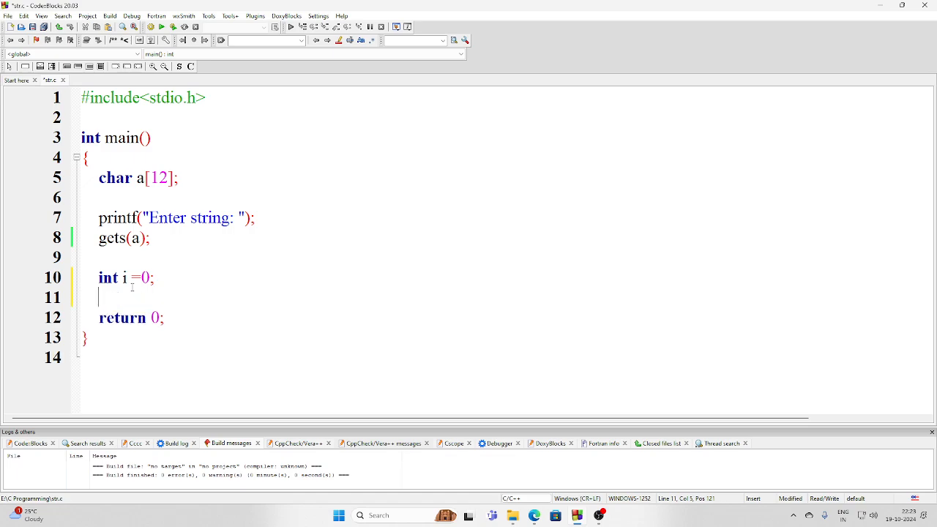
Write an empty while loop running while s[i] != '\0'
type("while(s")
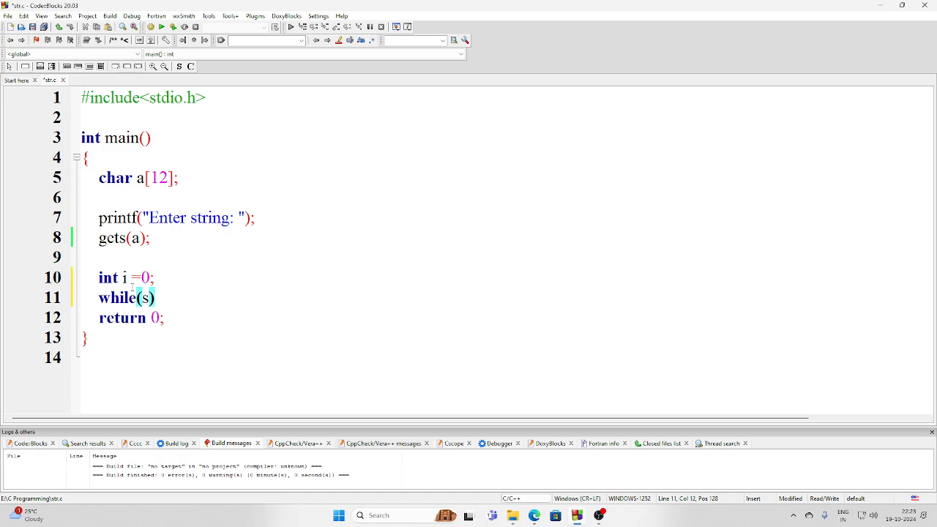
type("[i]")
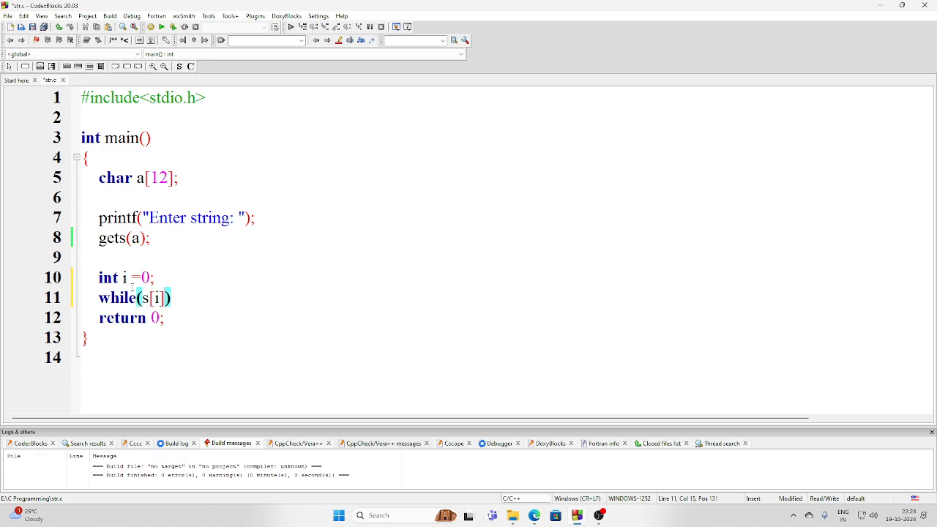
type("!=")
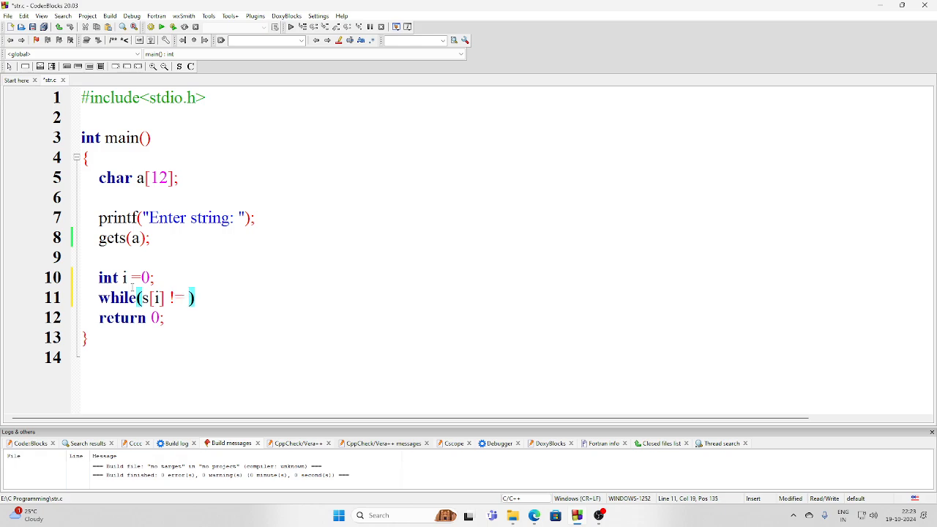
type("\"")
type("{")
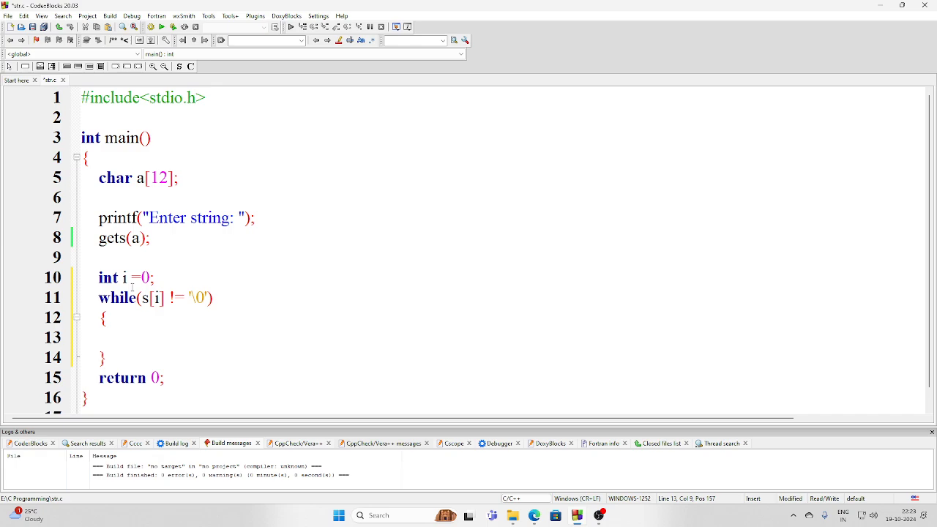
Add printf("%c", a[i]) inside the loop body to print each character
type("printf")
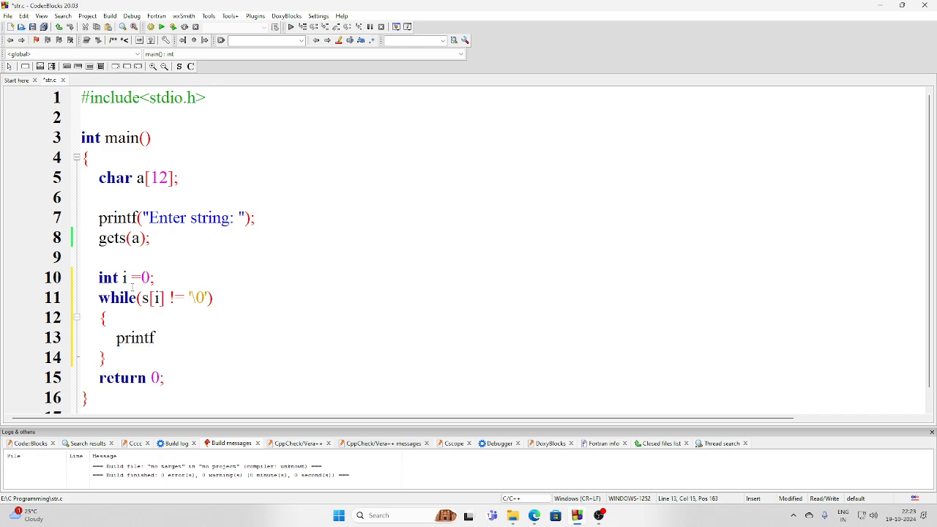
type("()")
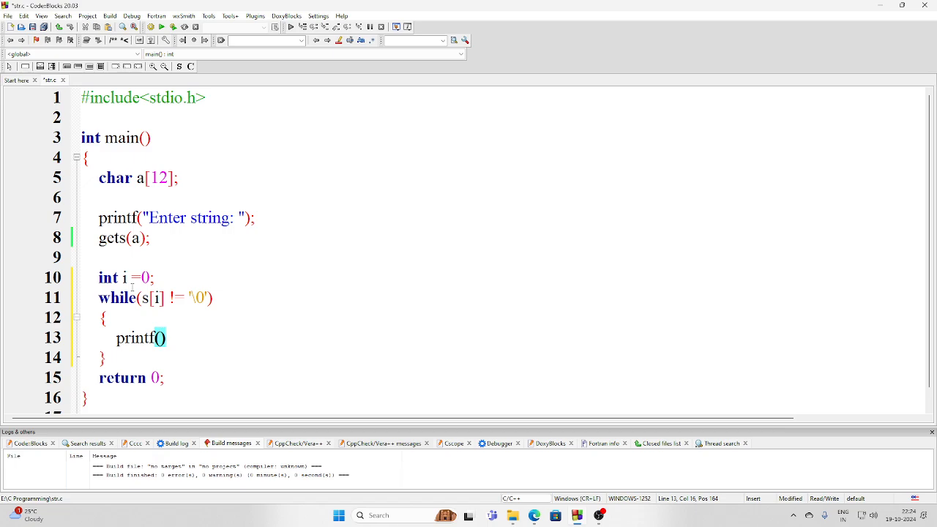
type("\"%\"")
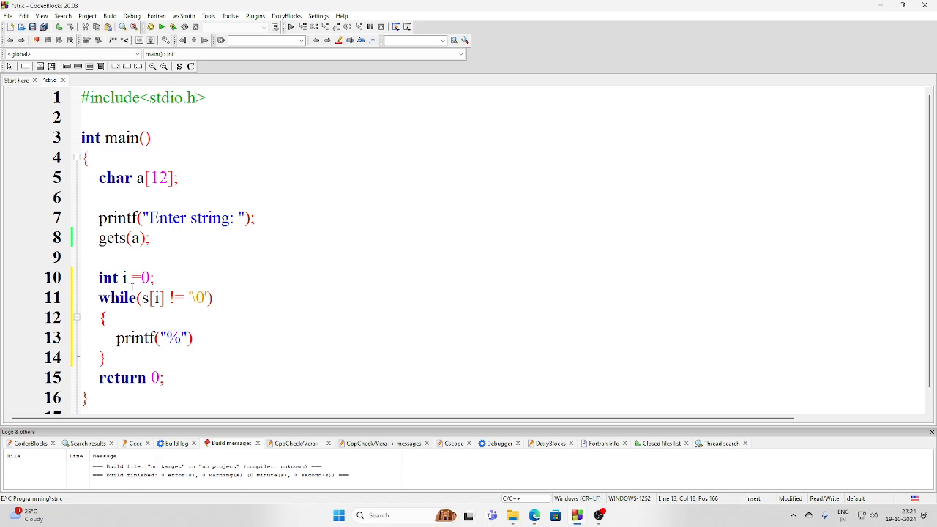
type("c")
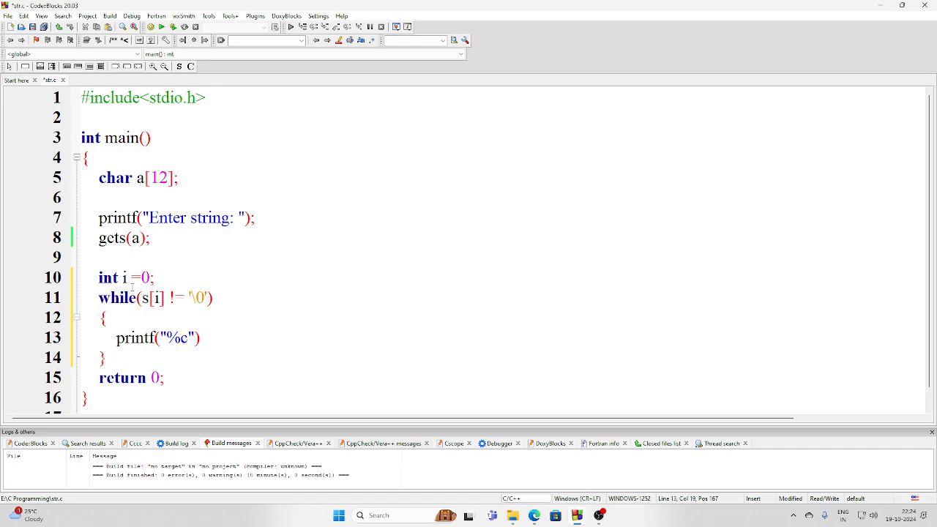
type(",")
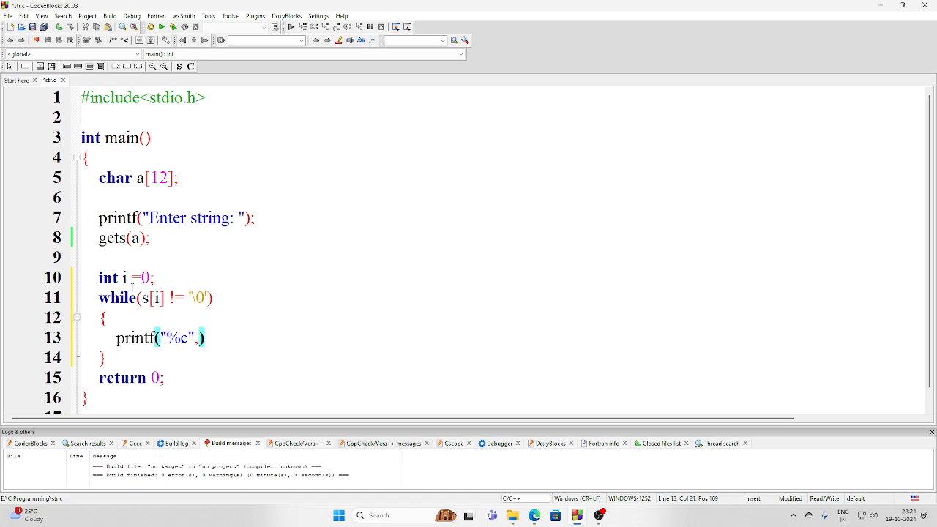
type("a[")
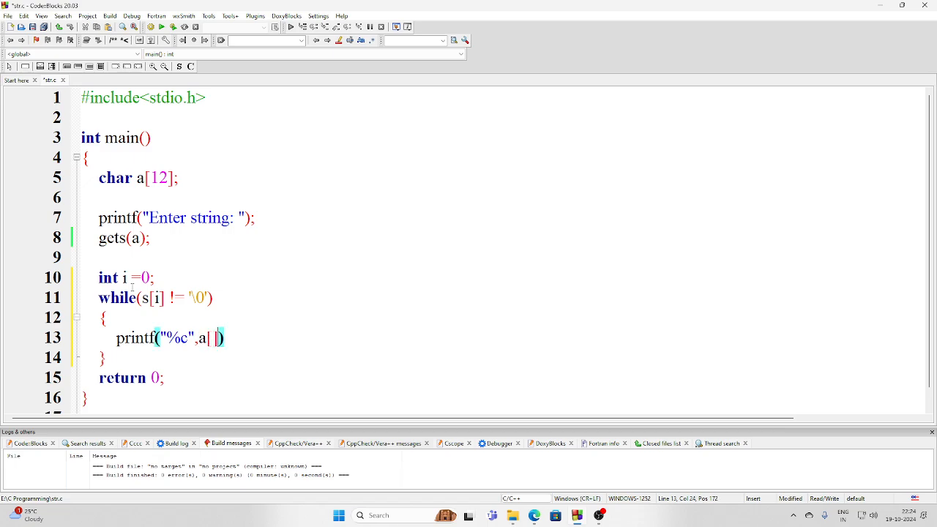
type("i")
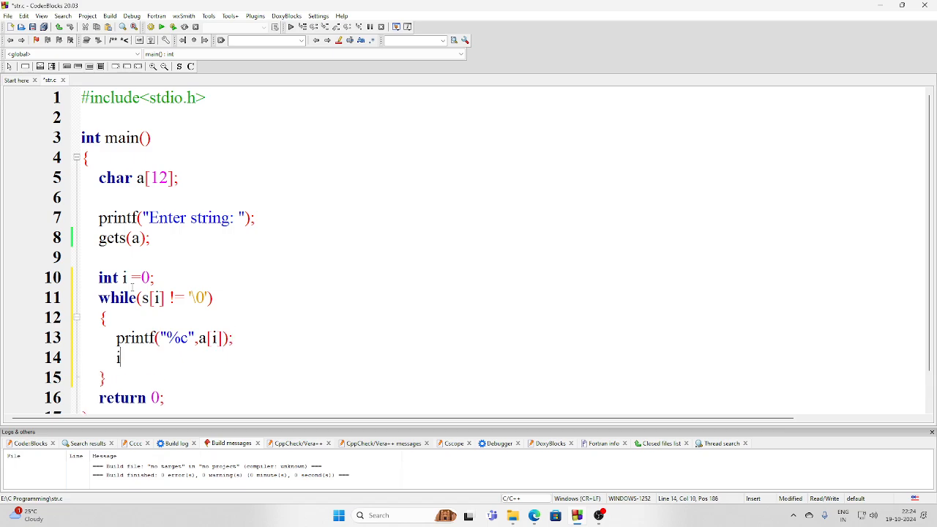
Increment i with i++; at the end of the loop body
type("++")
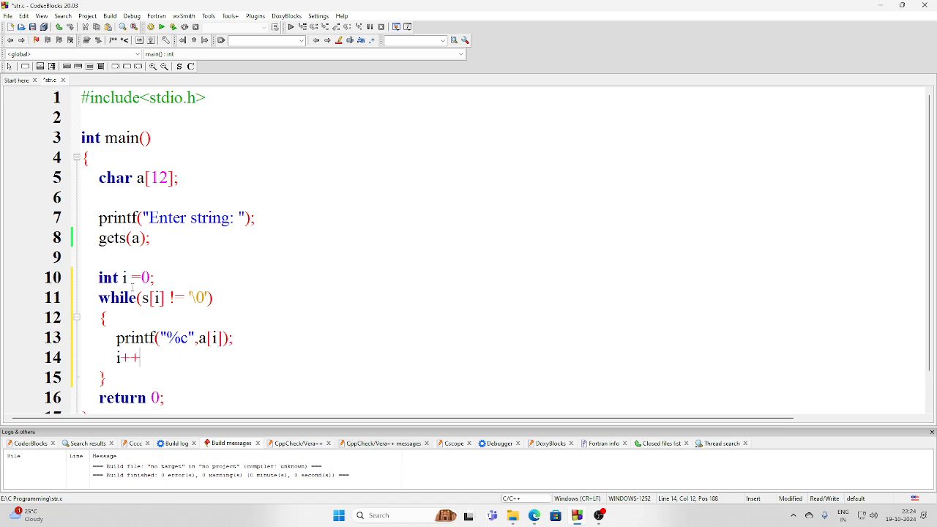
type(";")
left_click(155, 298)
type("a")
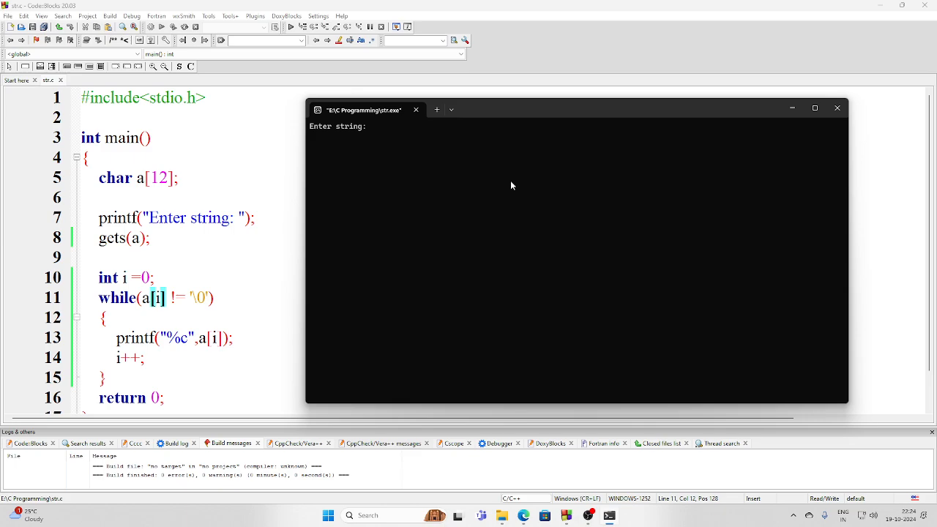
Test the program by entering Mechanical Engineering at its prompt
type("M")
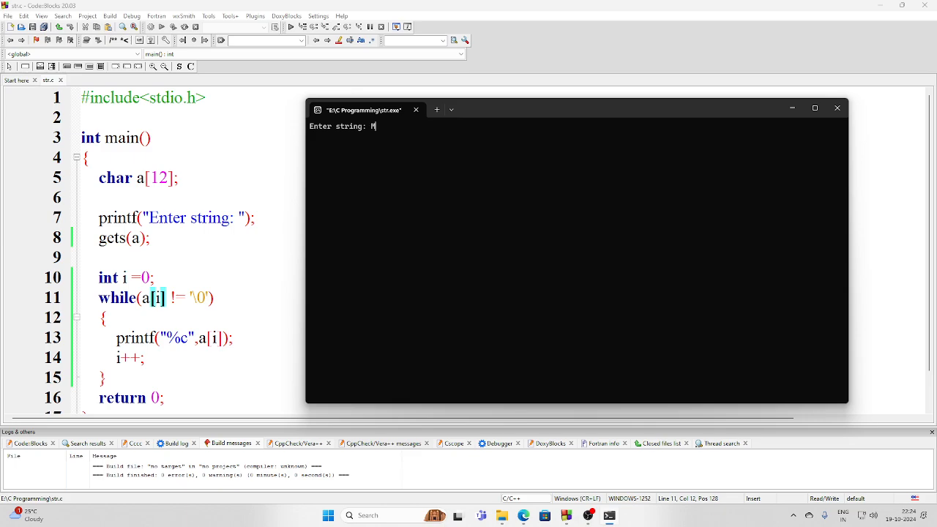
type("echani")
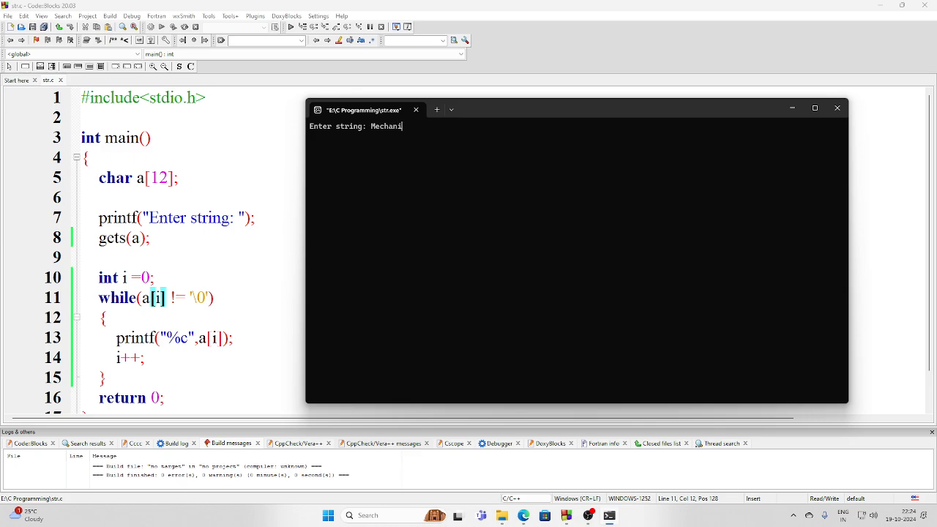
type("cal Enginee")
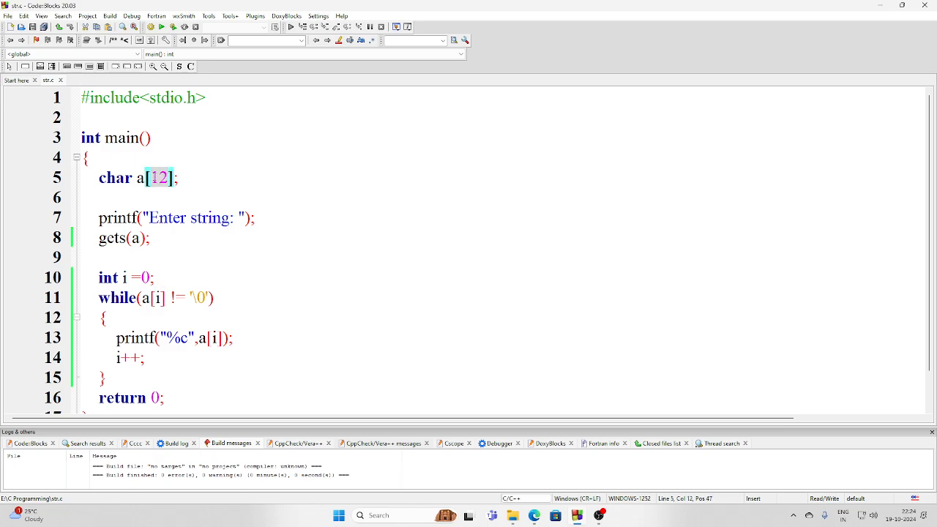
Enlarge the char array to a[25] and rebuild and run the program
type("25")
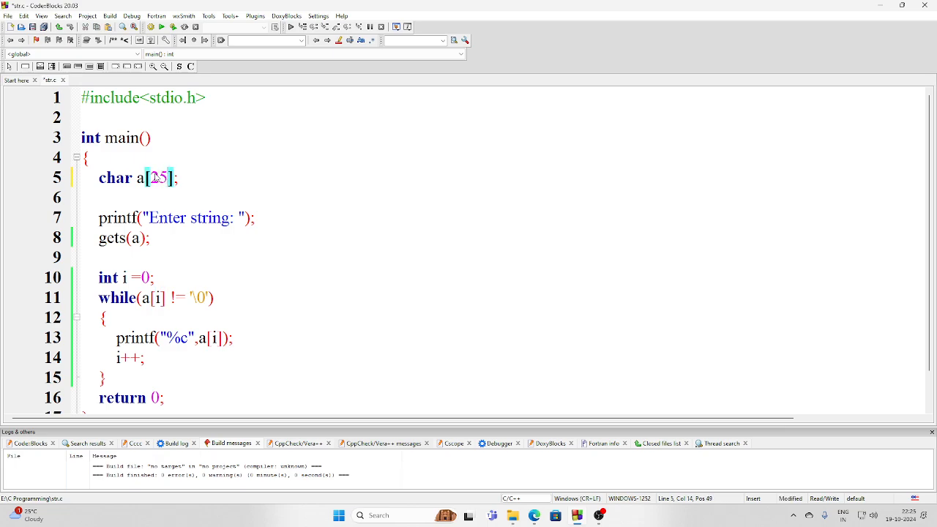
left_click(161, 26)
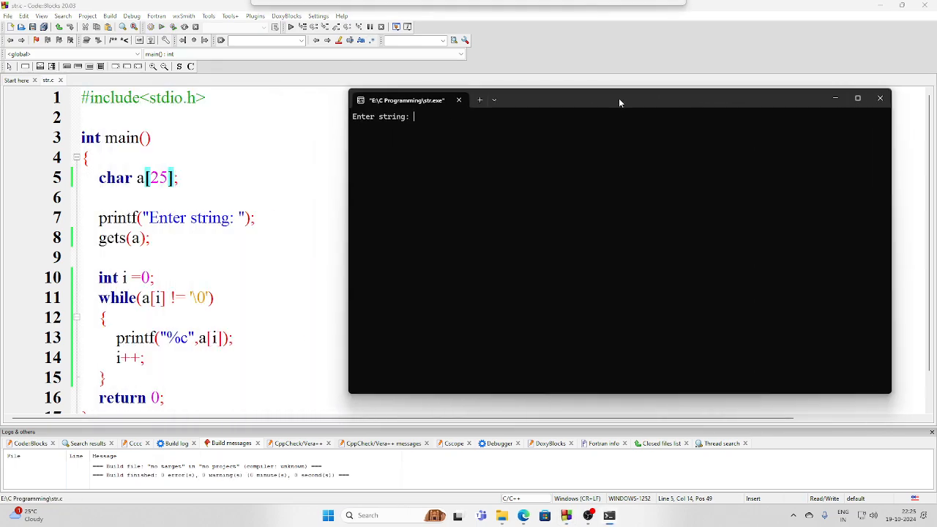
Enter Mechanical Engineering at the running program's string prompt
type("Mech")
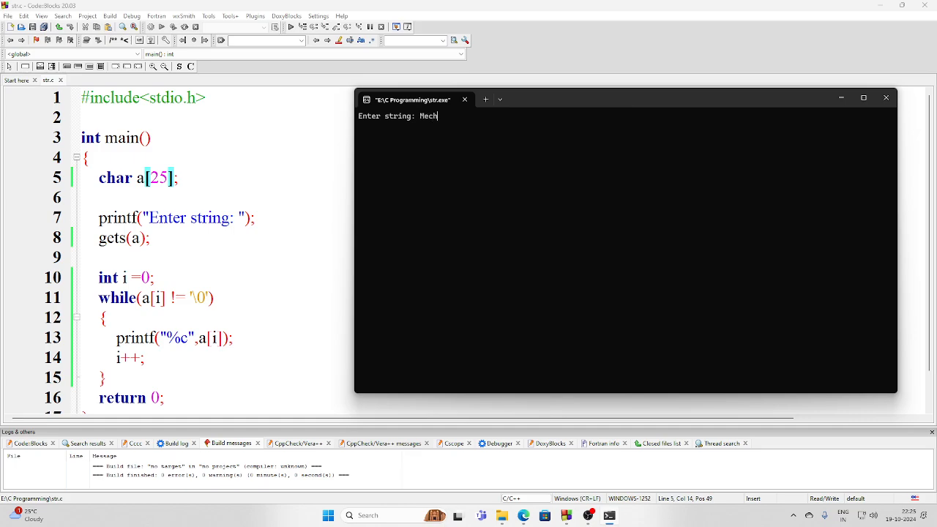
type("anical Engineering")
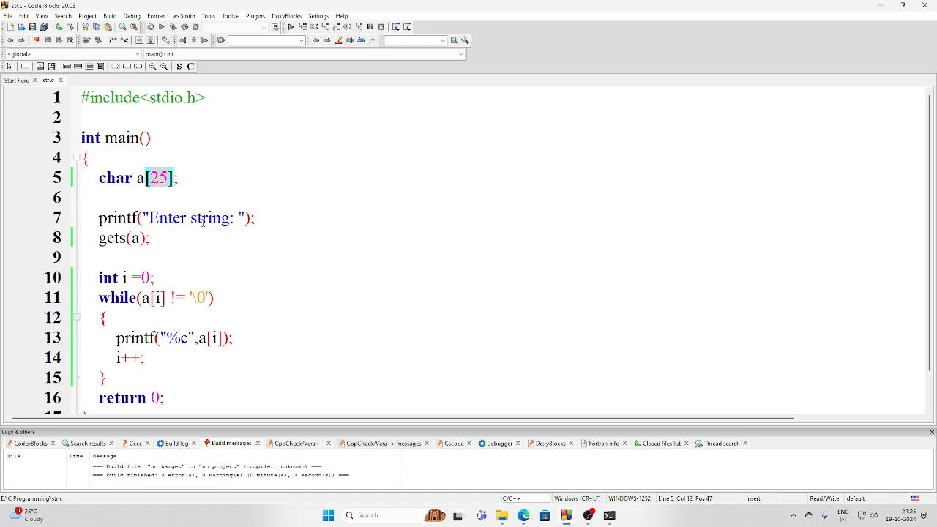
mouse_move(268, 317)
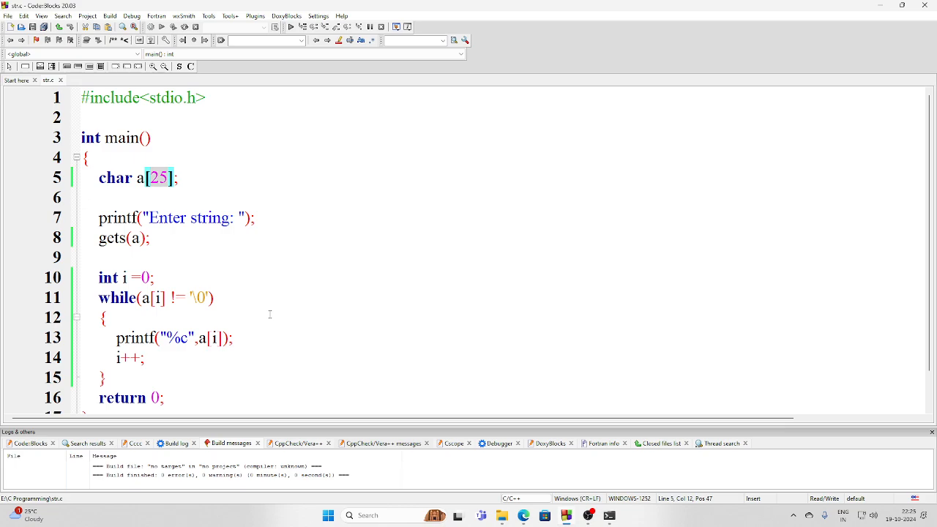
mouse_move(260, 312)
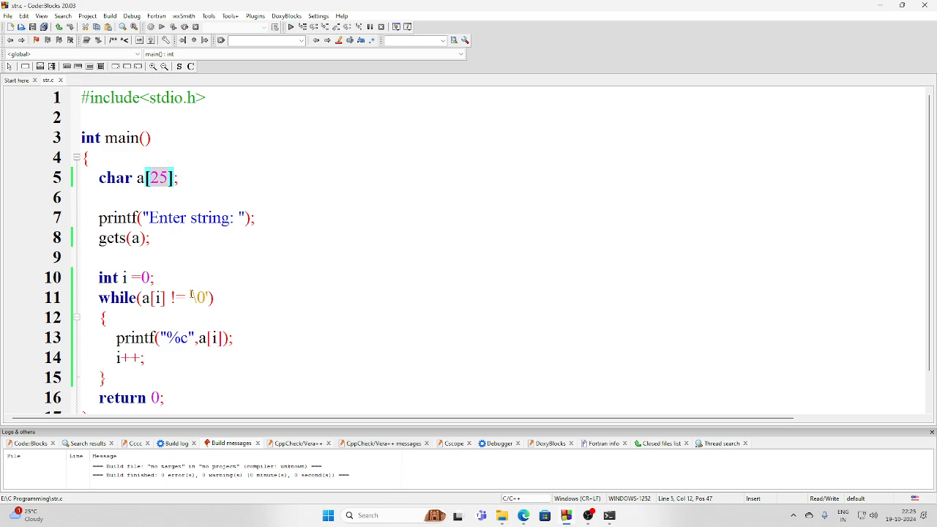
mouse_move(360, 285)
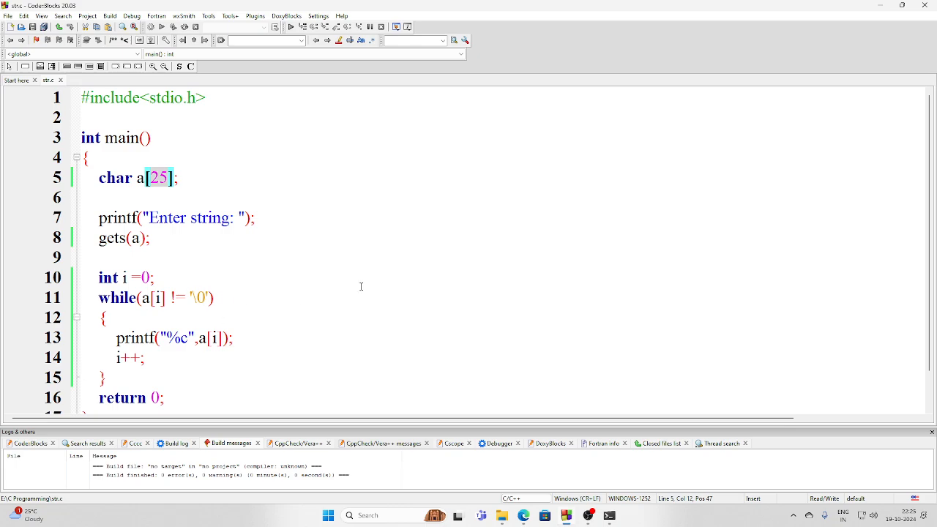
scroll("down", 3)
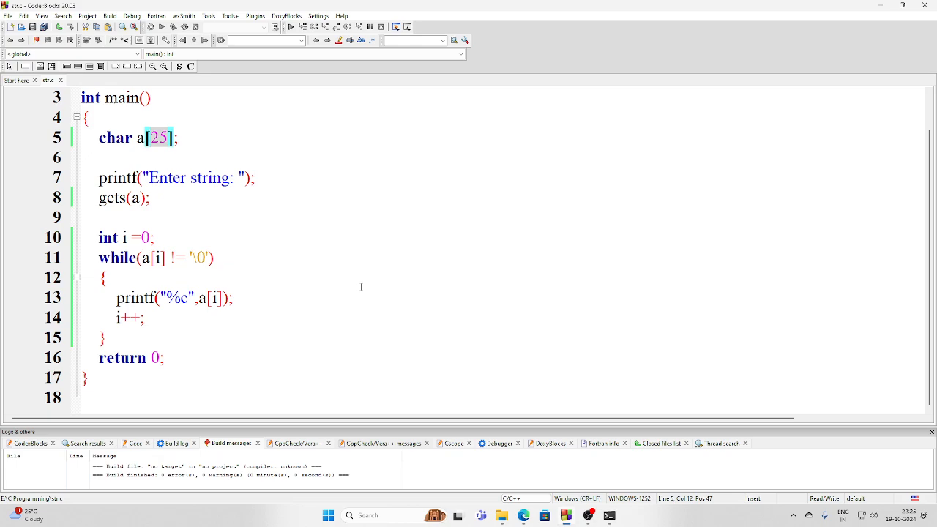
mouse_move(366, 286)
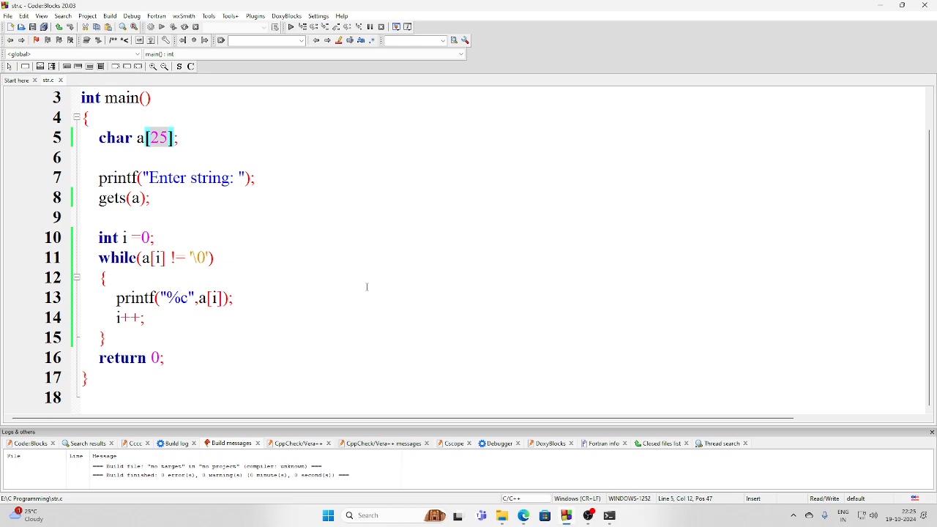
mouse_move(583, 503)
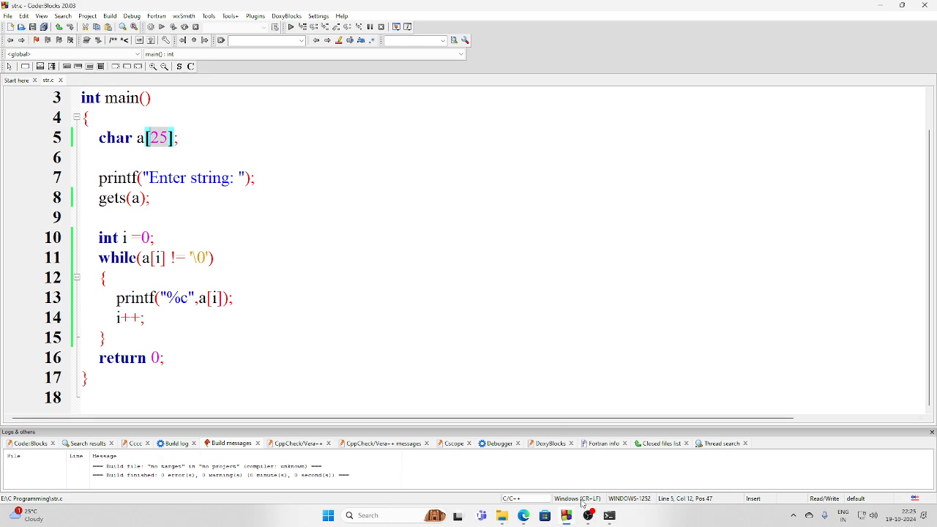